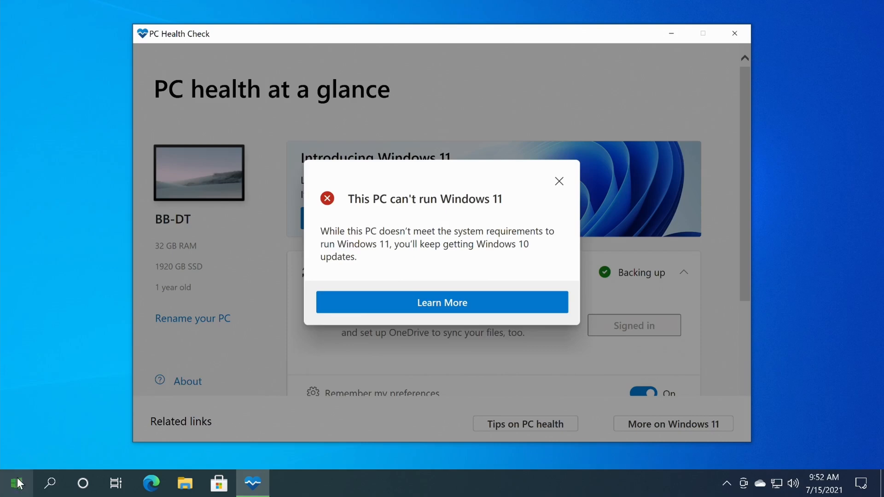
Restart the computer from the Start menu to enter the MSI BIOS.
left_click(16, 483)
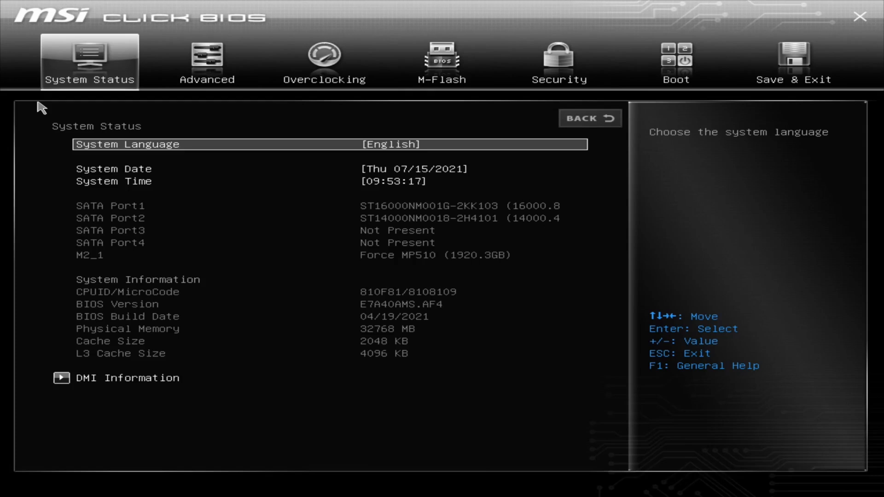
Set Secure Boot to Enabled under Advanced > Windows OS Configuration > Secure Boot.
left_click(207, 61)
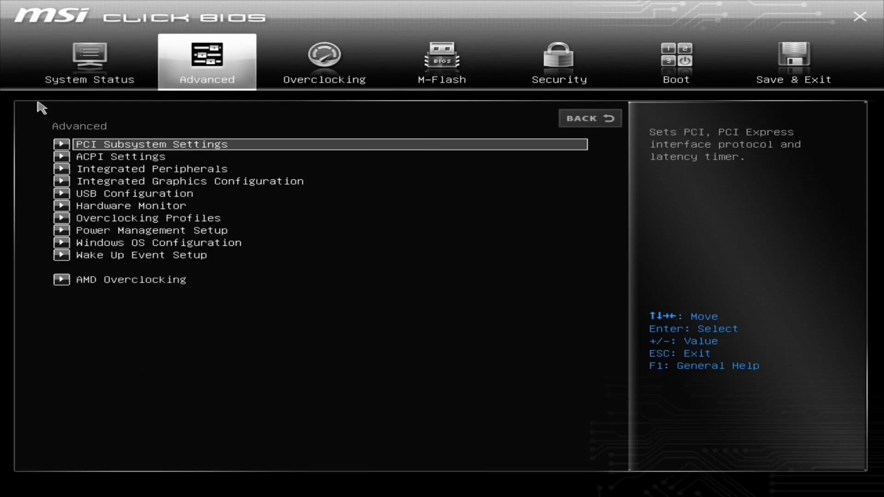
left_click(160, 243)
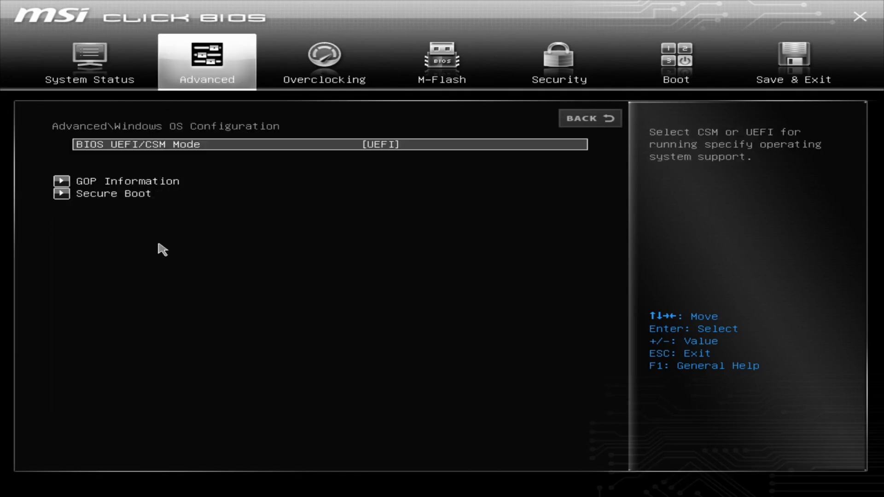
left_click(113, 193)
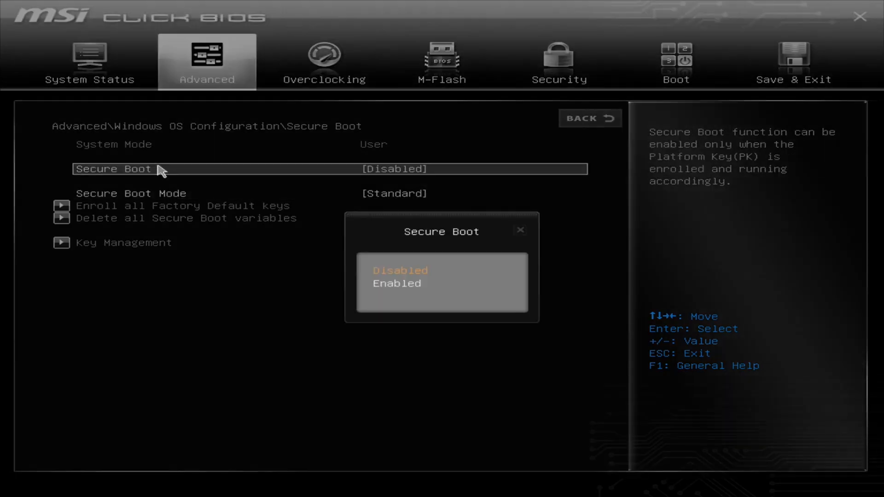
left_click(397, 283)
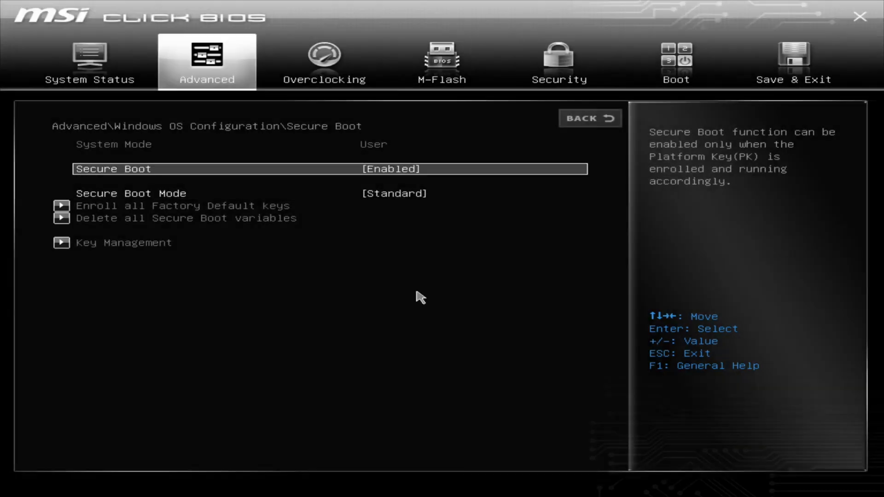
mouse_move(409, 193)
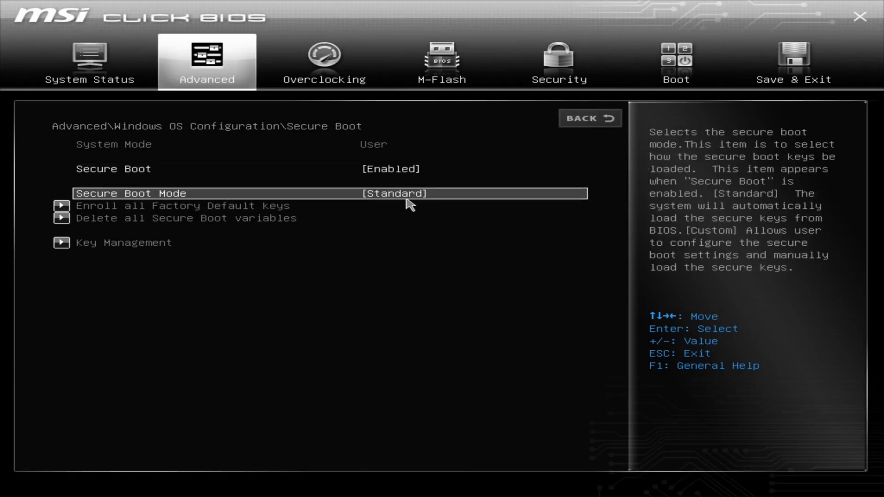
mouse_move(400, 211)
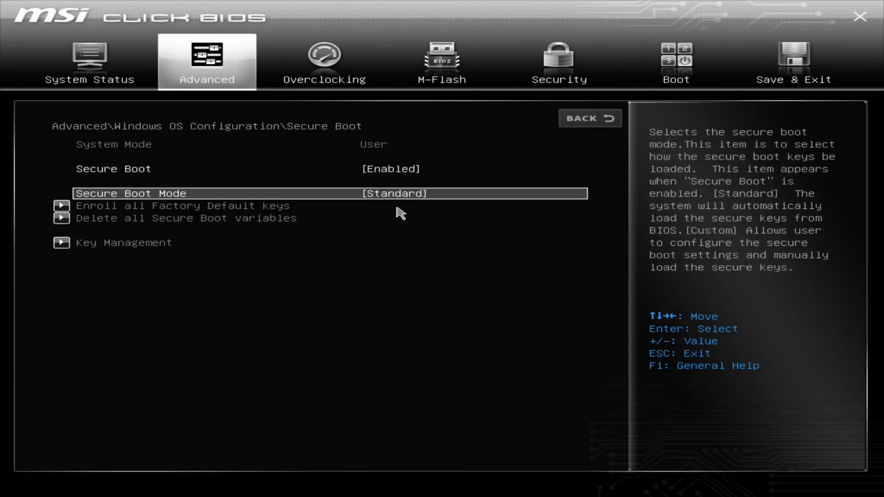
mouse_move(393, 208)
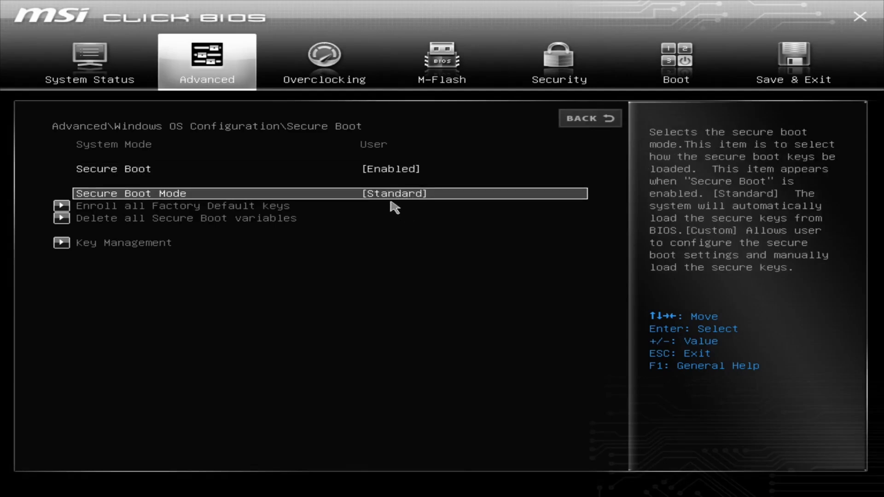
mouse_move(382, 199)
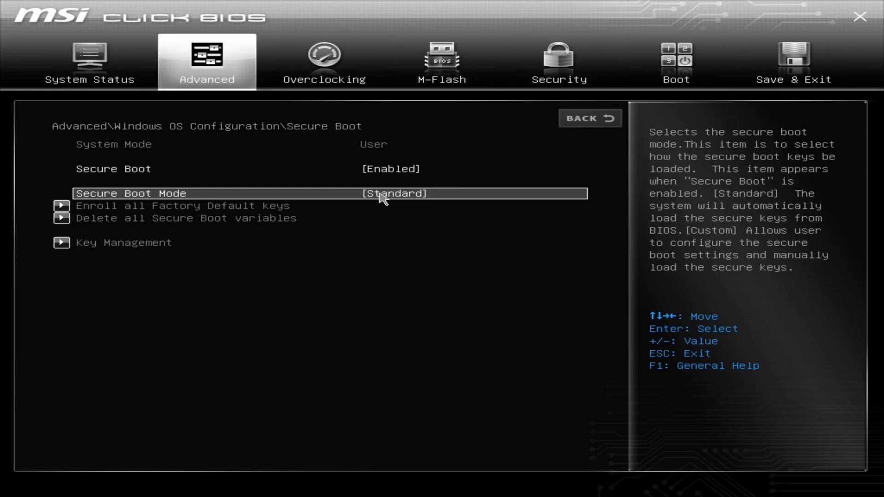
Switch Secure Boot Mode to Custom and accept the Reset Without Saving prompt.
left_click(395, 193)
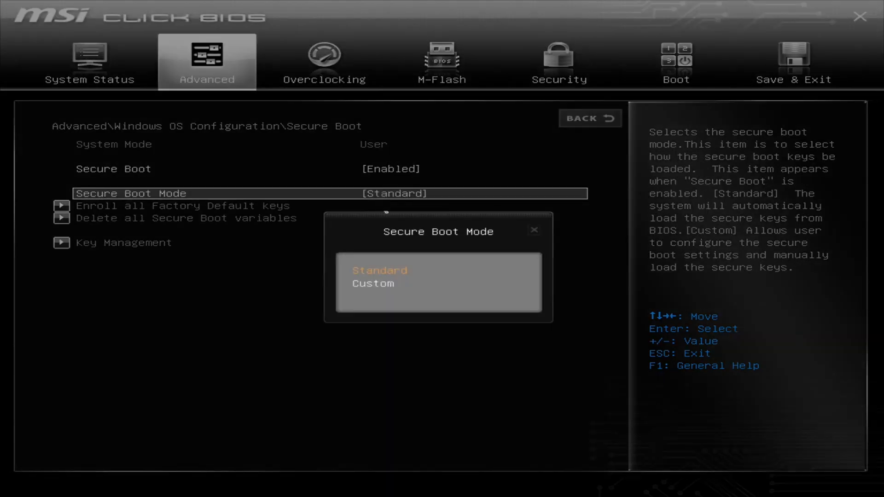
left_click(374, 283)
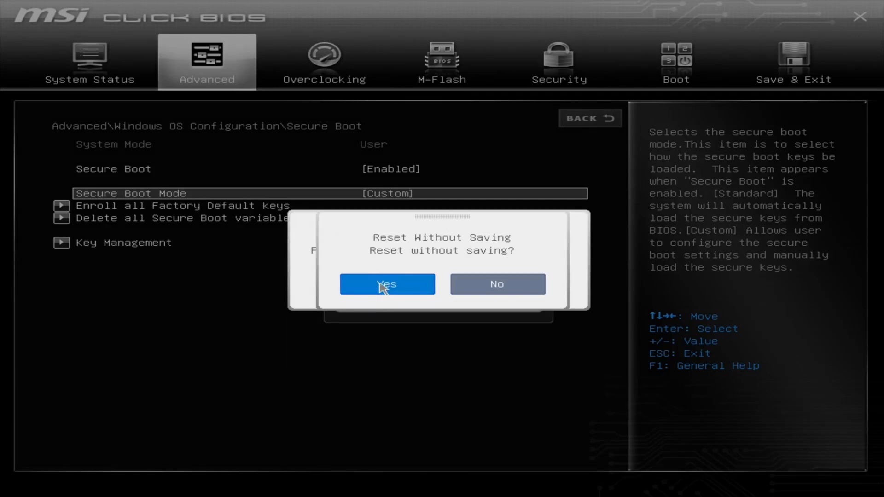
left_click(387, 284)
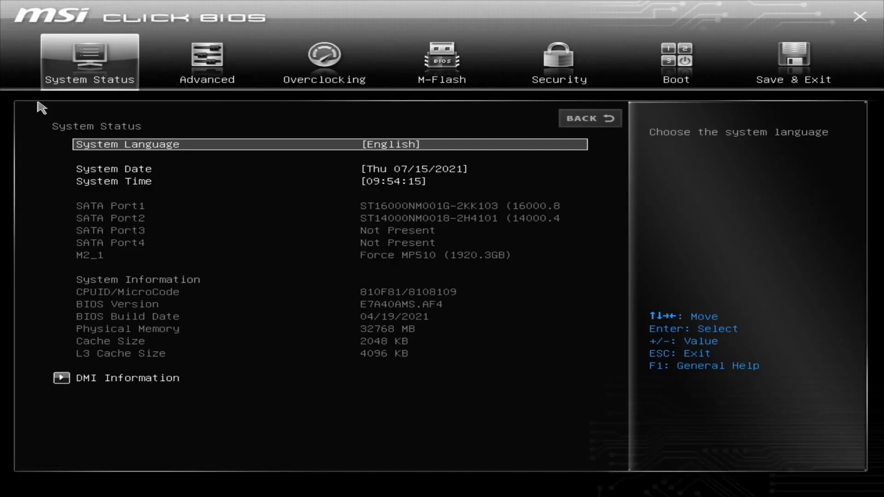
Reopen Advanced > Windows OS Configuration > Secure Boot to verify Secure Boot is Enabled.
left_click(207, 61)
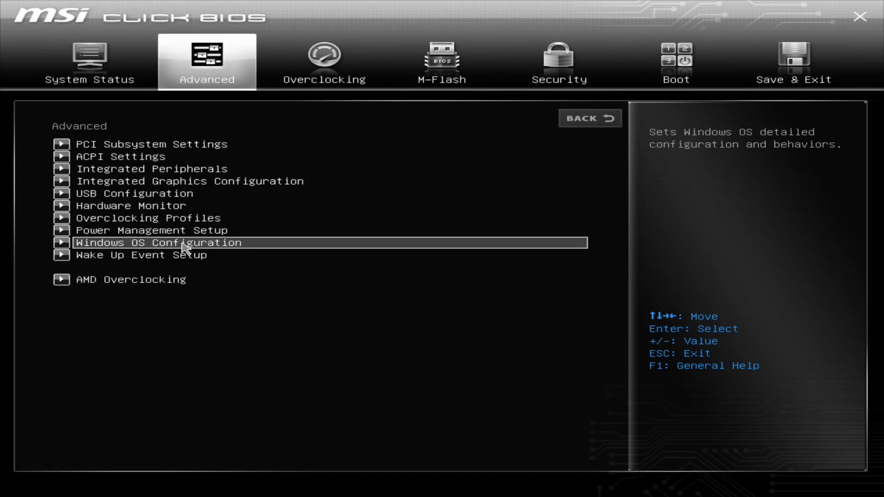
left_click(160, 242)
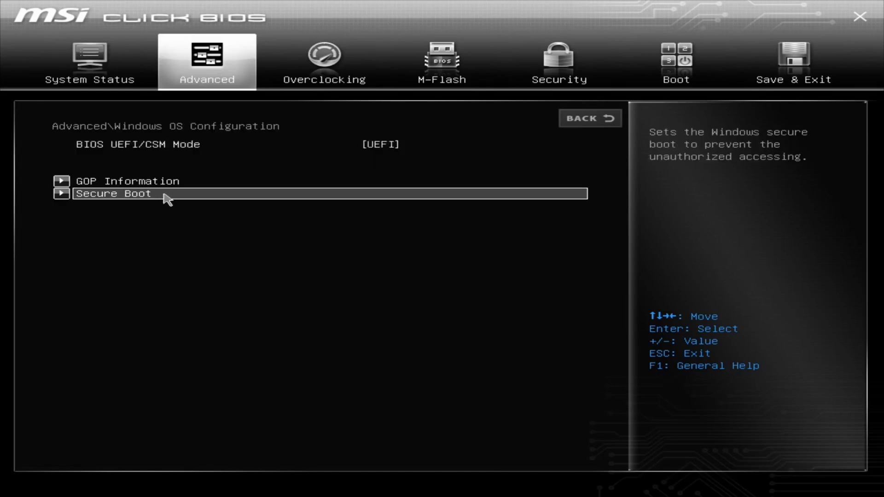
left_click(113, 193)
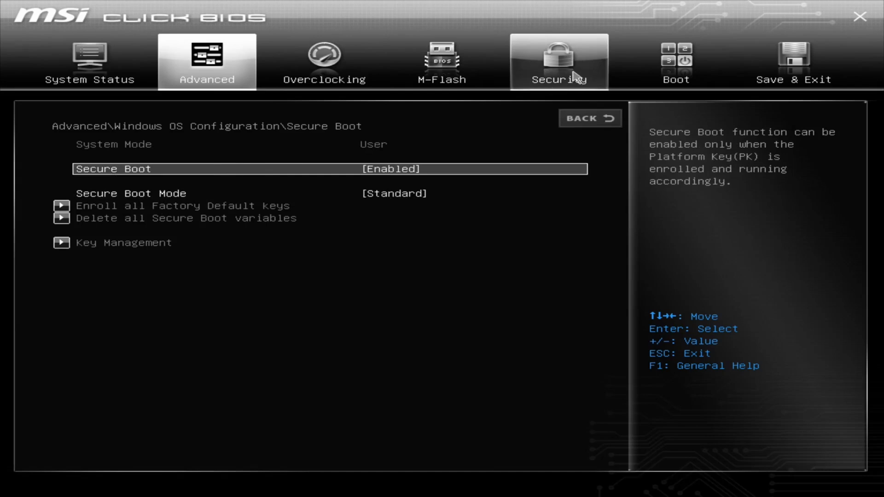
Enable Security Device Support in Trusted Computing, keeping AMD fTPM switch on AMD CPU fTPM.
left_click(557, 60)
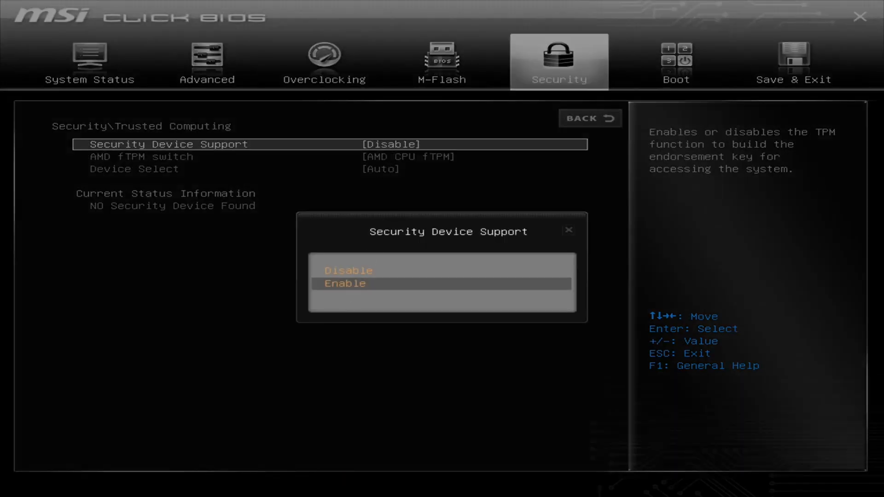
left_click(344, 283)
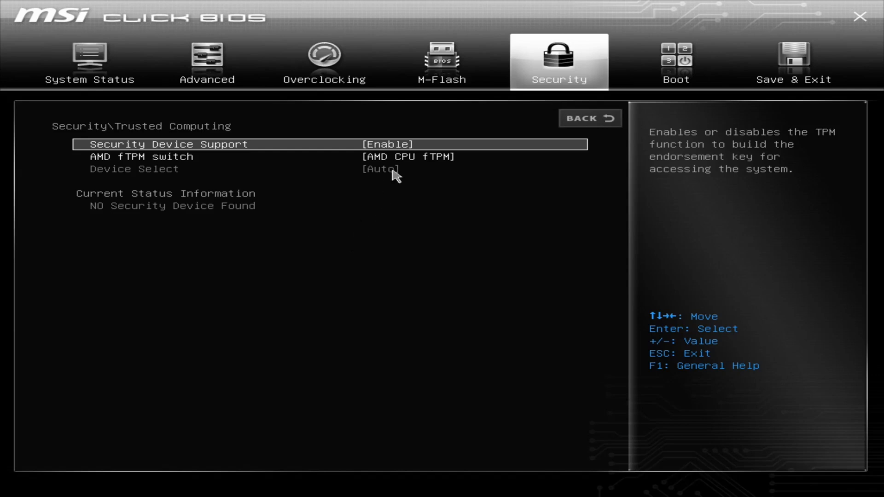
left_click(409, 156)
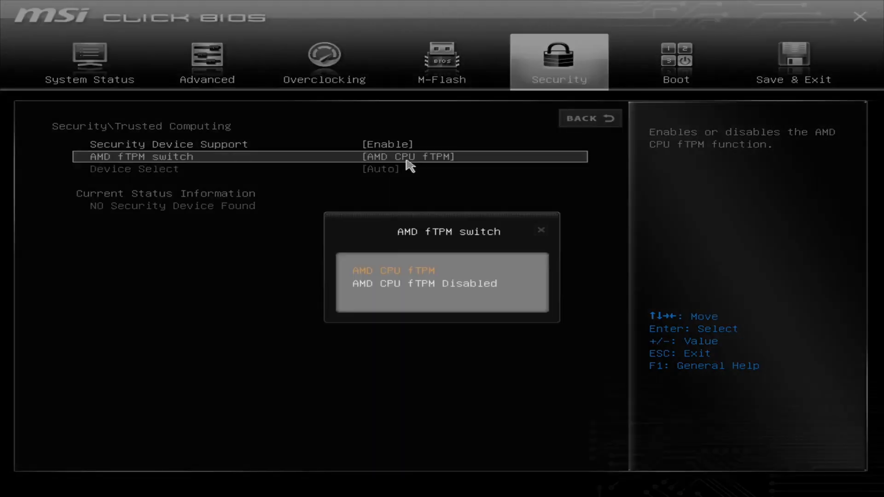
mouse_move(407, 283)
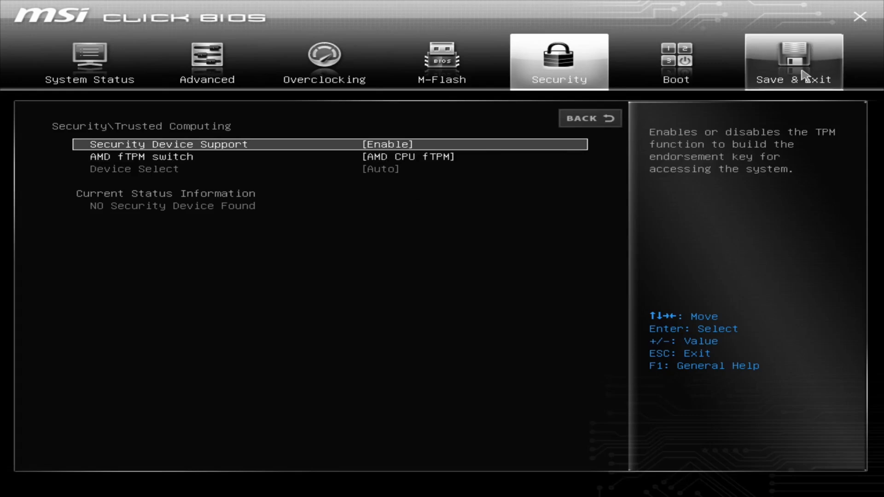
Choose Save Changes and Reboot from Save & Exit and confirm with Yes.
left_click(793, 62)
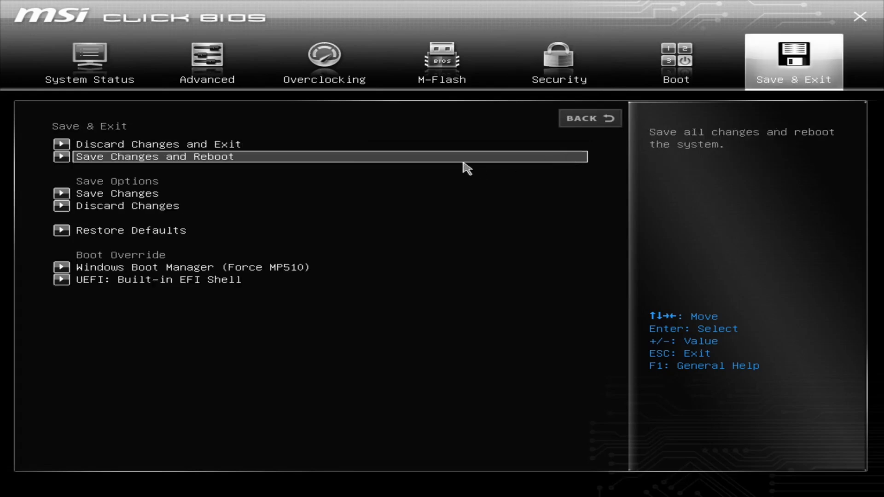
left_click(152, 156)
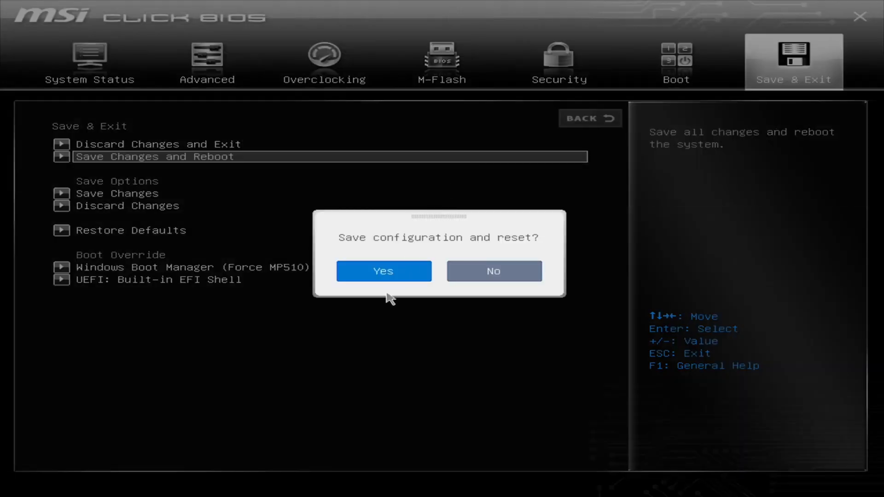
left_click(383, 271)
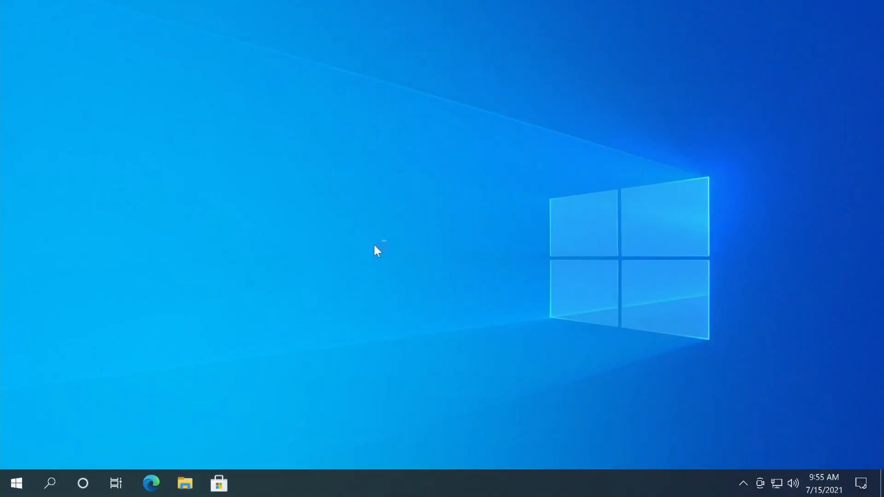
mouse_move(133, 429)
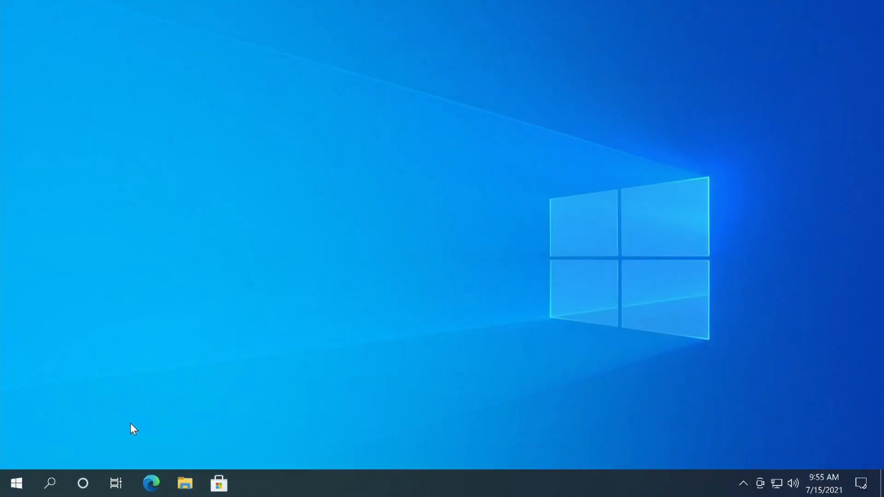
Launch PC Health Check, dismiss the settings-changed notice, and run Check now.
left_click(15, 483)
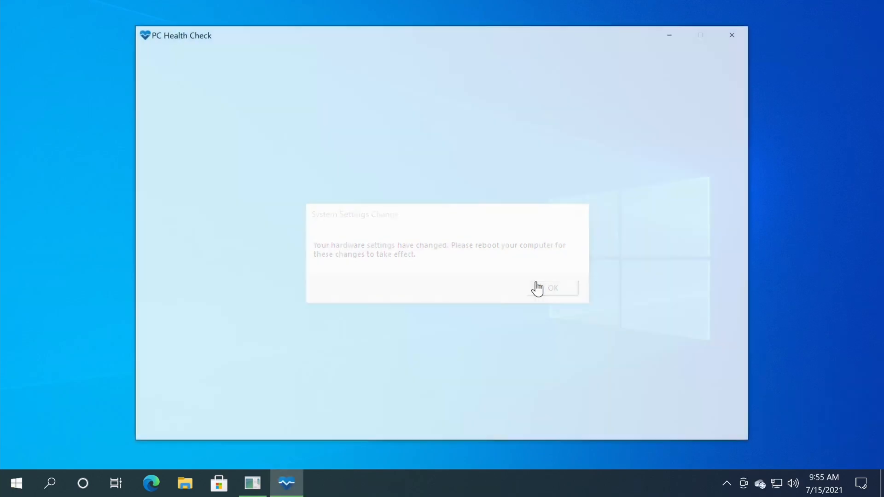
left_click(552, 289)
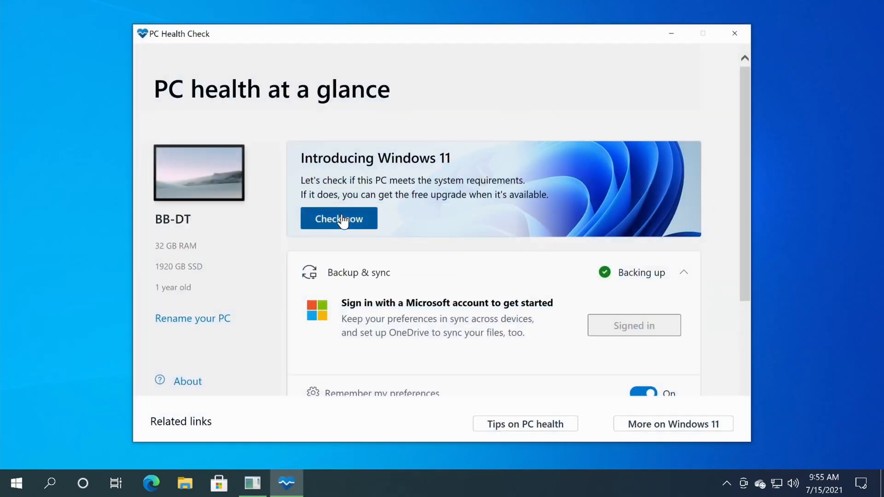
left_click(339, 219)
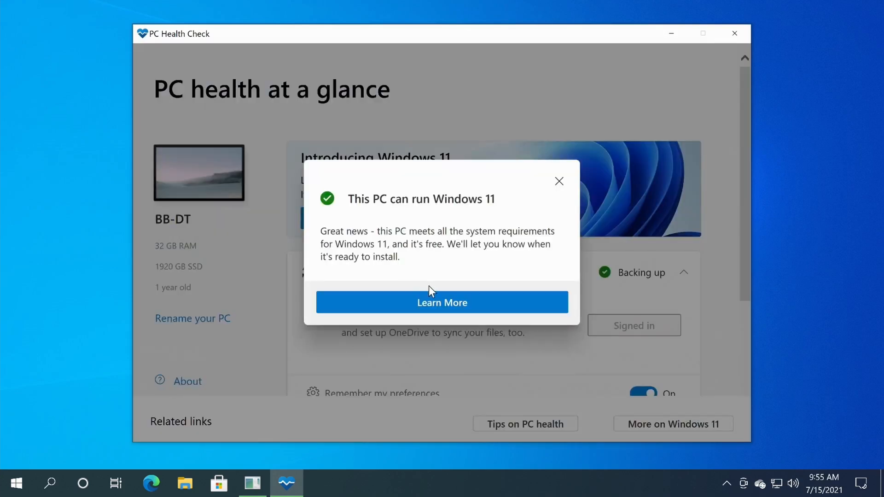